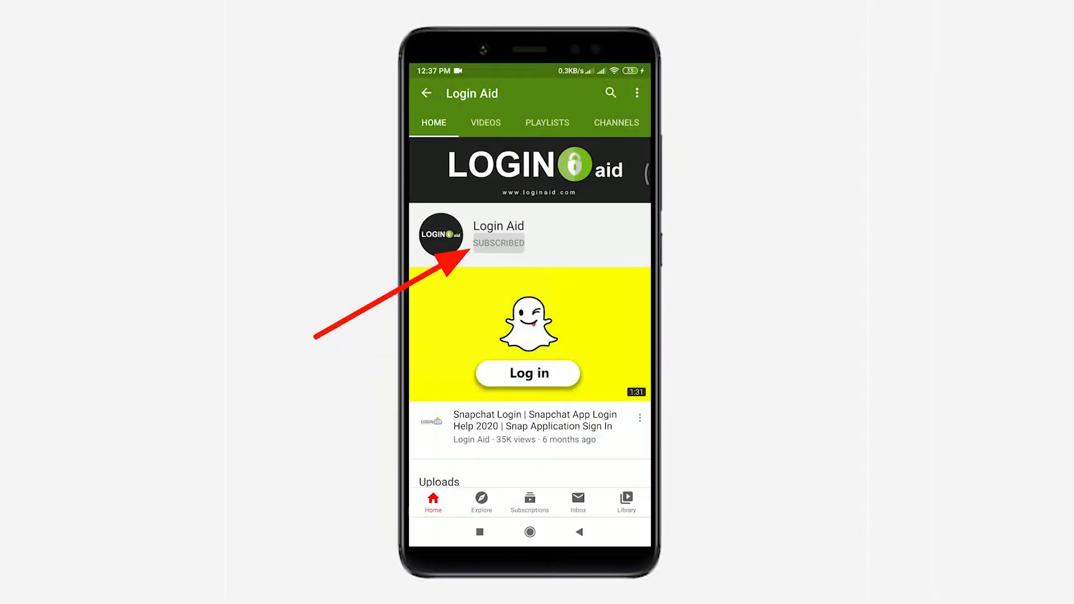
- Set the Login Aid channel's notifications to Personalised via the bell icon
click(498, 243)
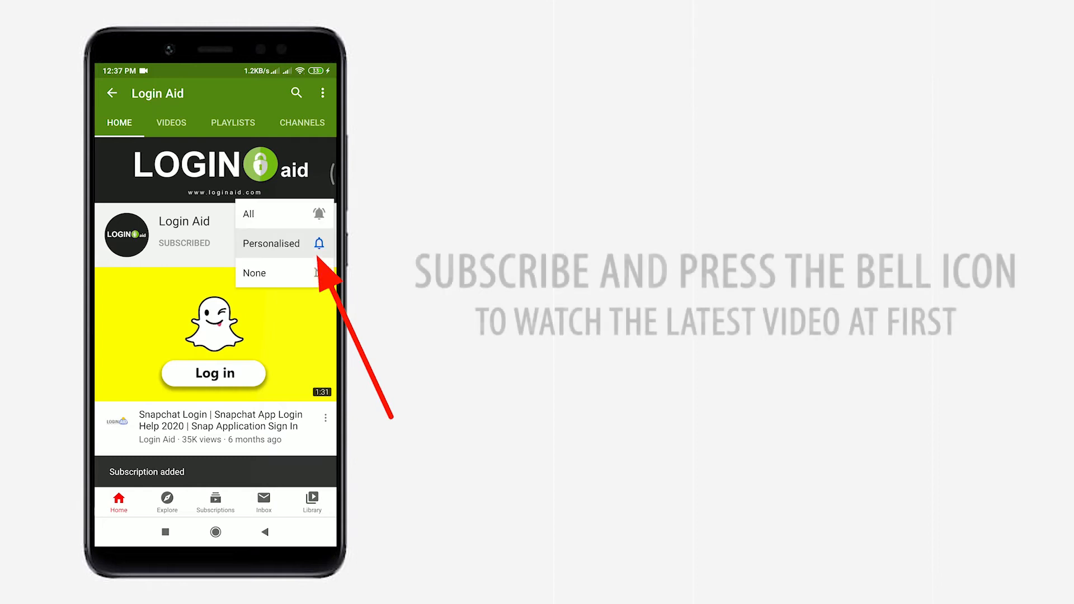
click(248, 214)
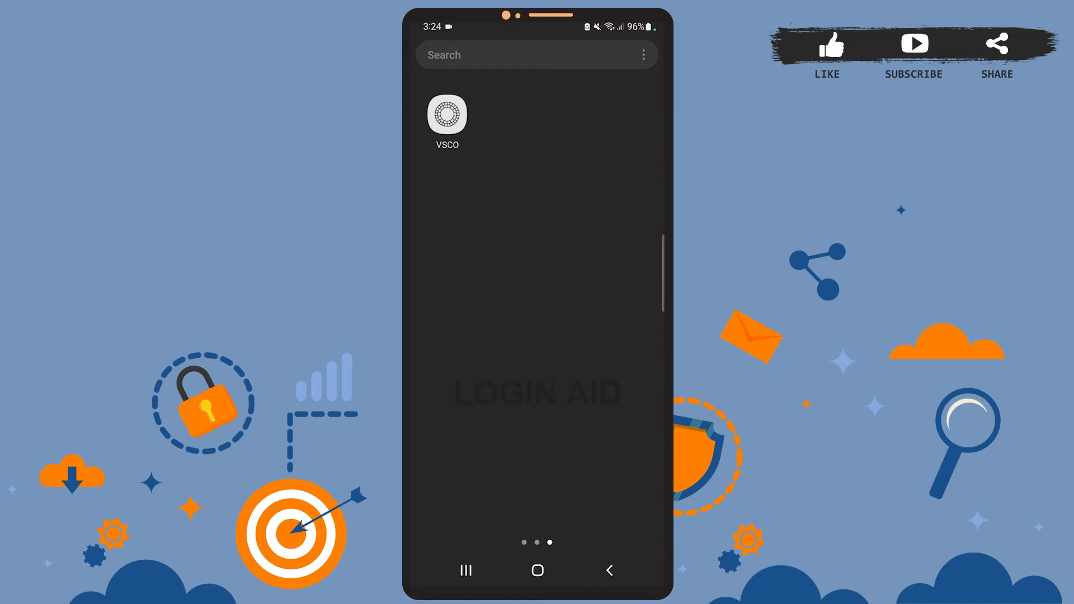
- Launch VSCO and choose Sign up with email from the extra sign-up options
click(446, 113)
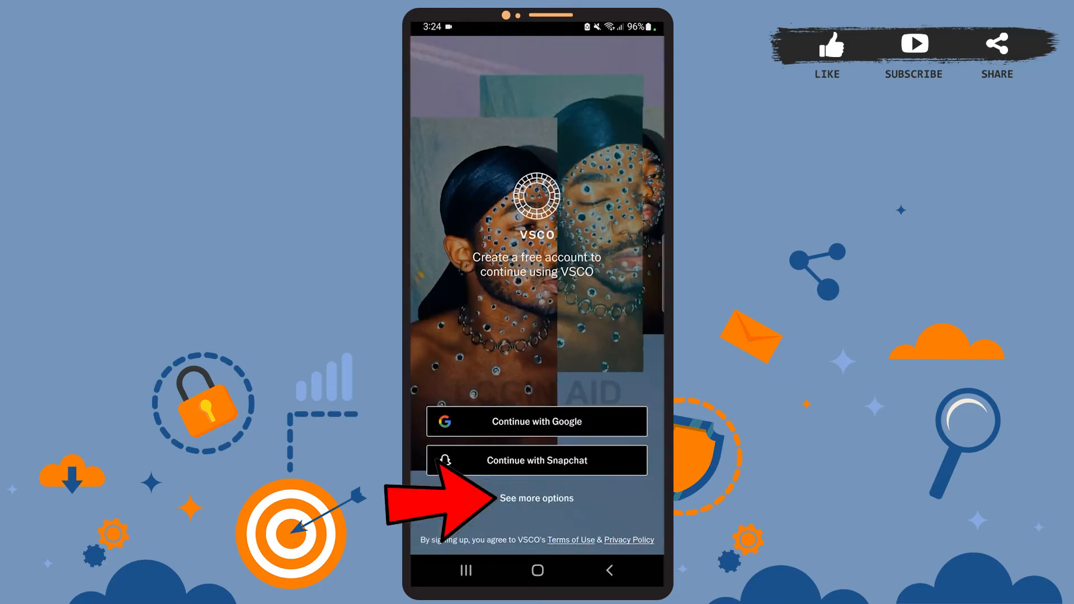
click(536, 498)
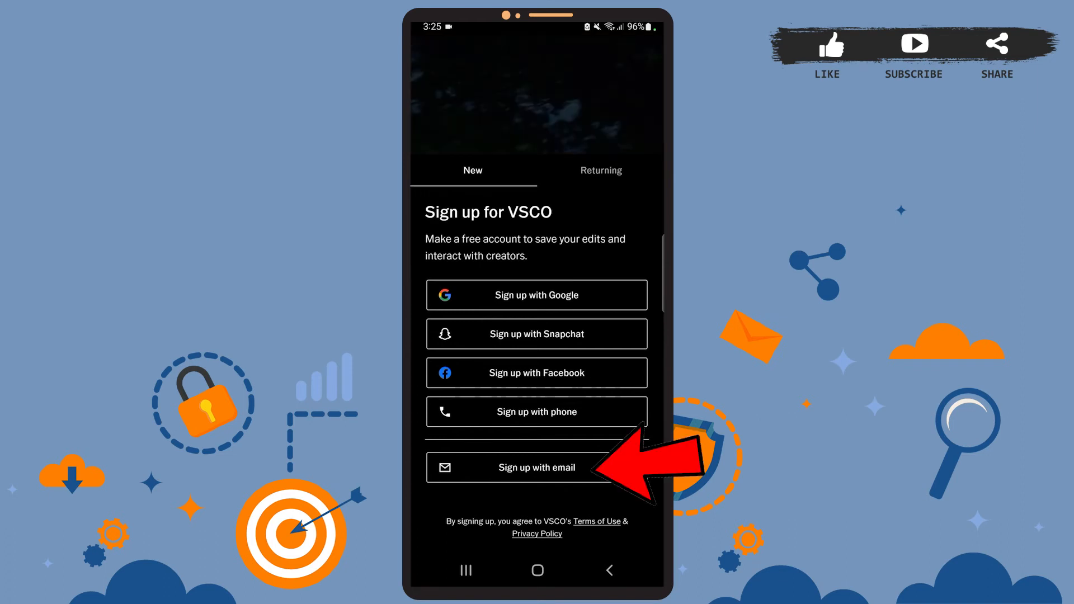
click(536, 468)
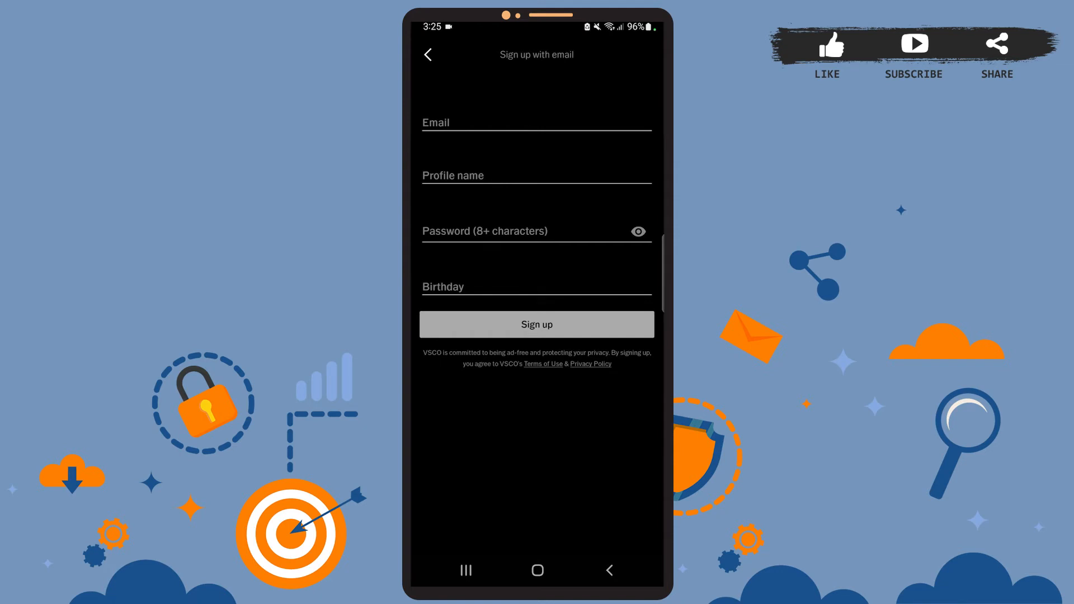
- Enter the account email address 'jo…3@gmail' into the Email field
click(535, 127)
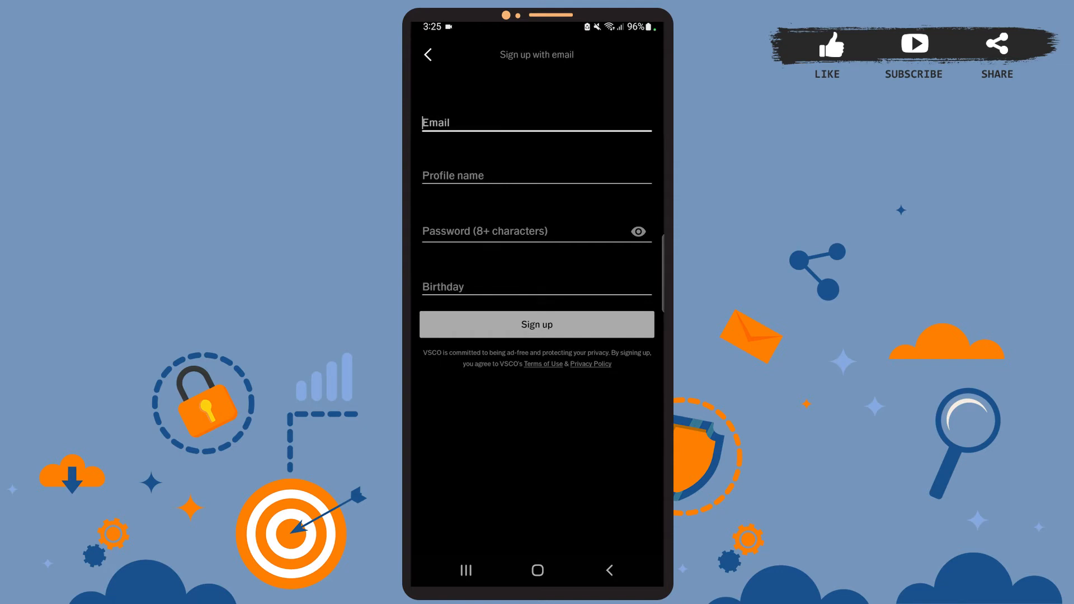
click(536, 123)
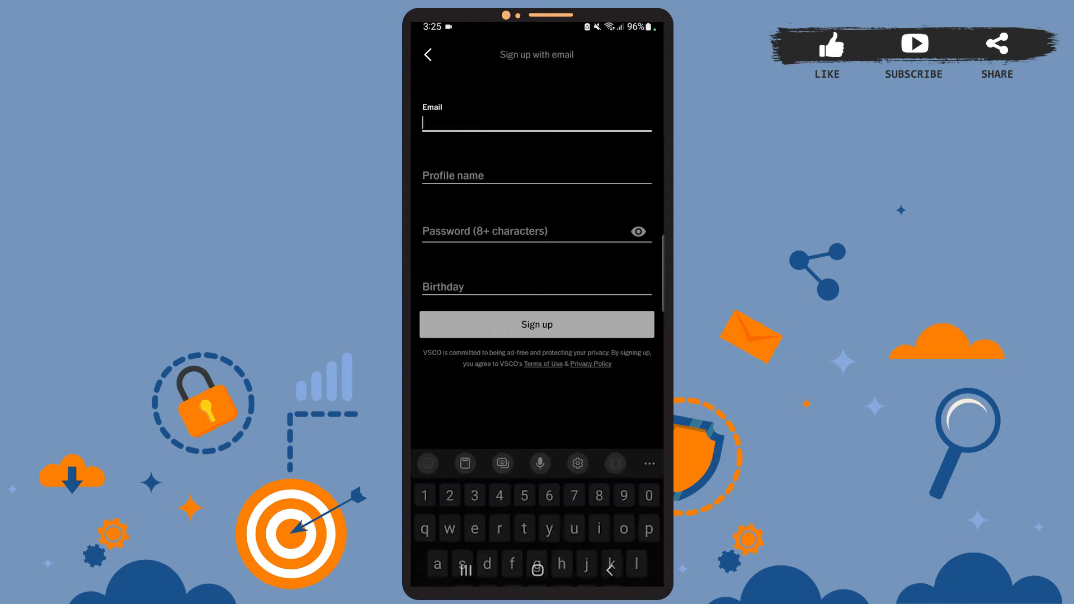
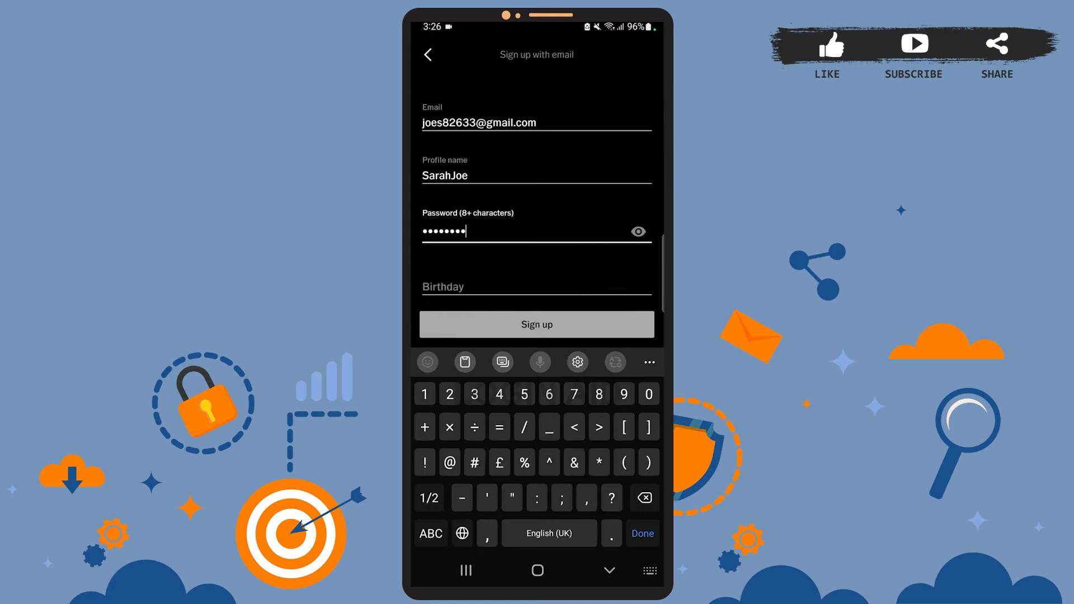
- Pick 28 Jul 2003 in the birthday date picker and confirm it with SET
click(536, 286)
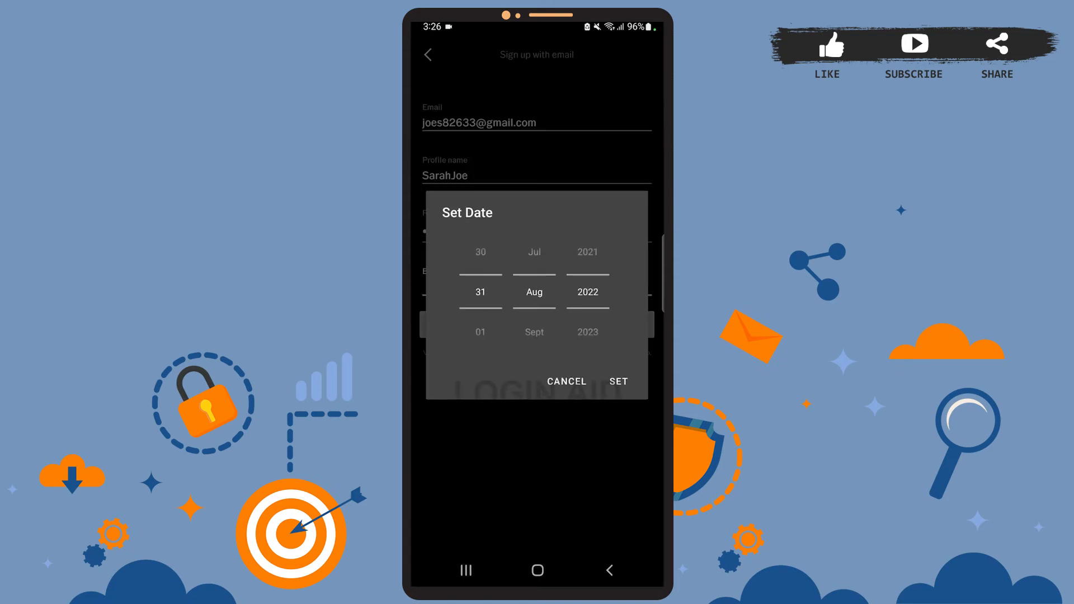
scroll(down, 3)
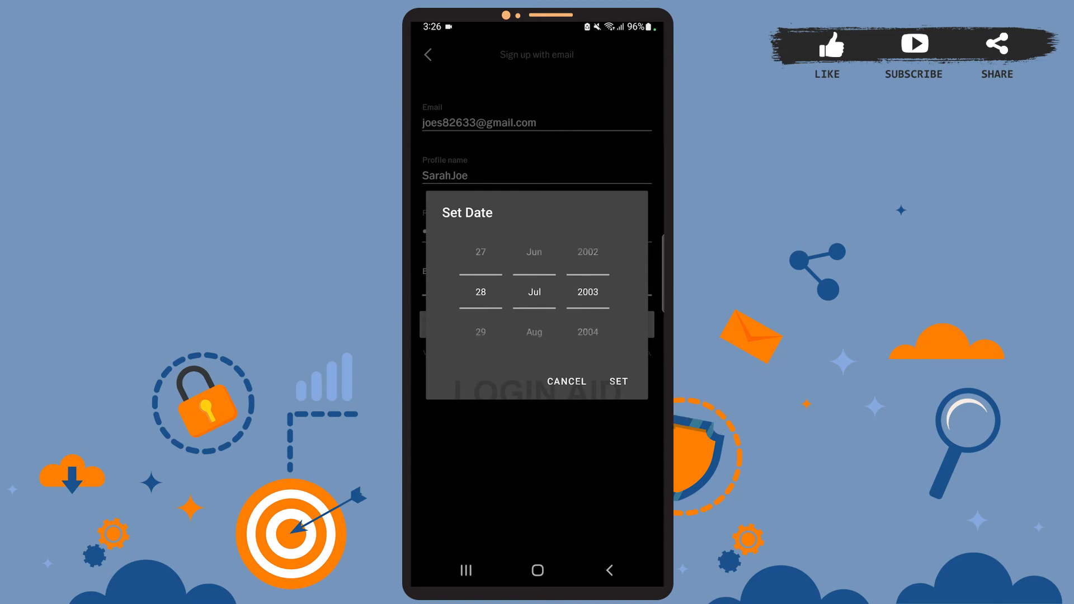
click(616, 381)
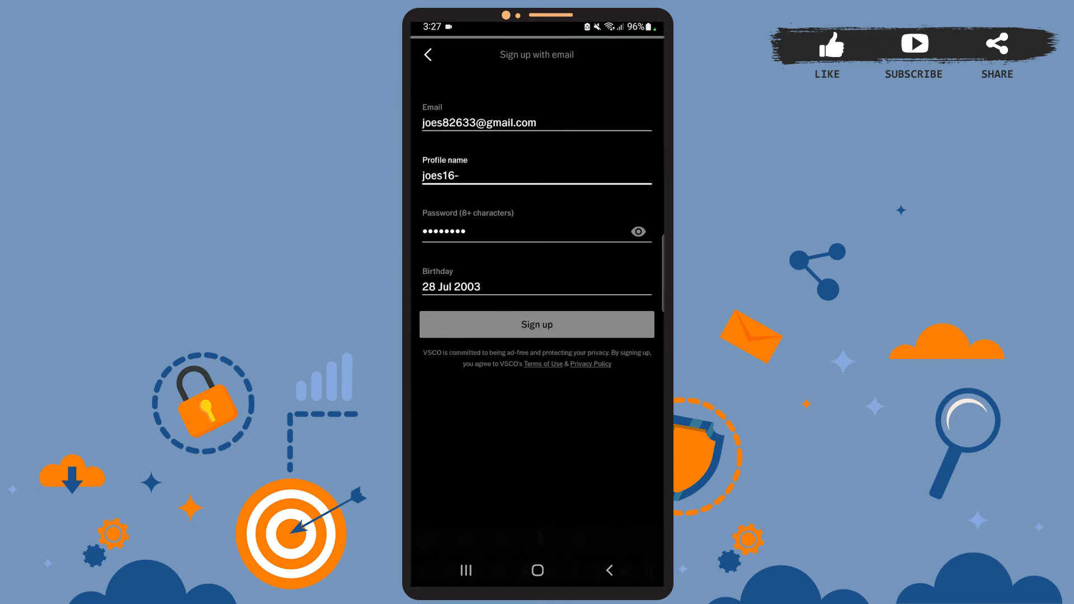
- Submit the sign-up form and decline the Samsung Pass offer to save login details
click(536, 325)
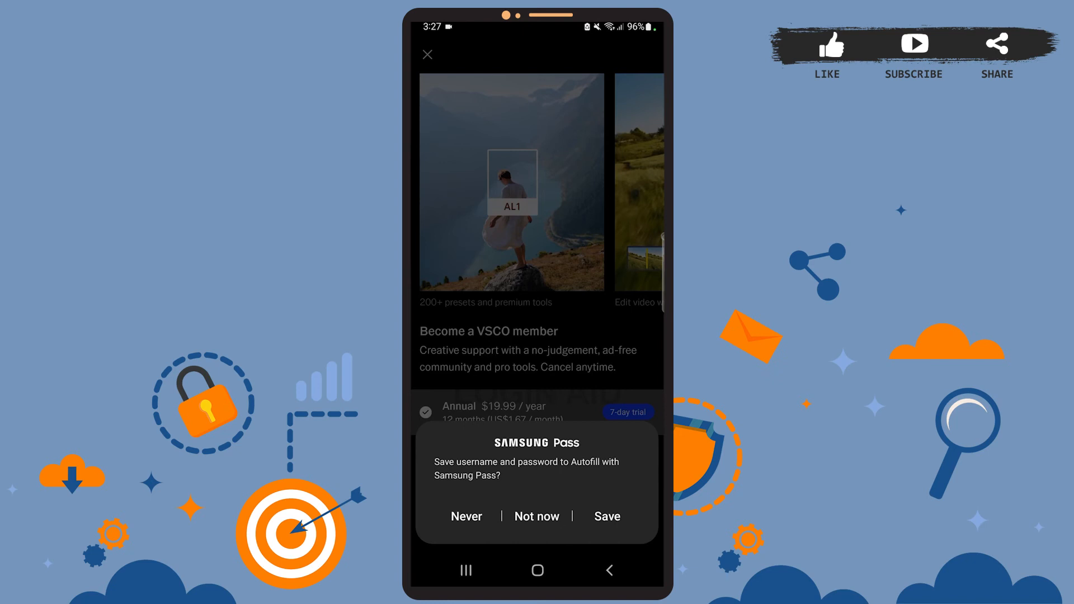
click(536, 516)
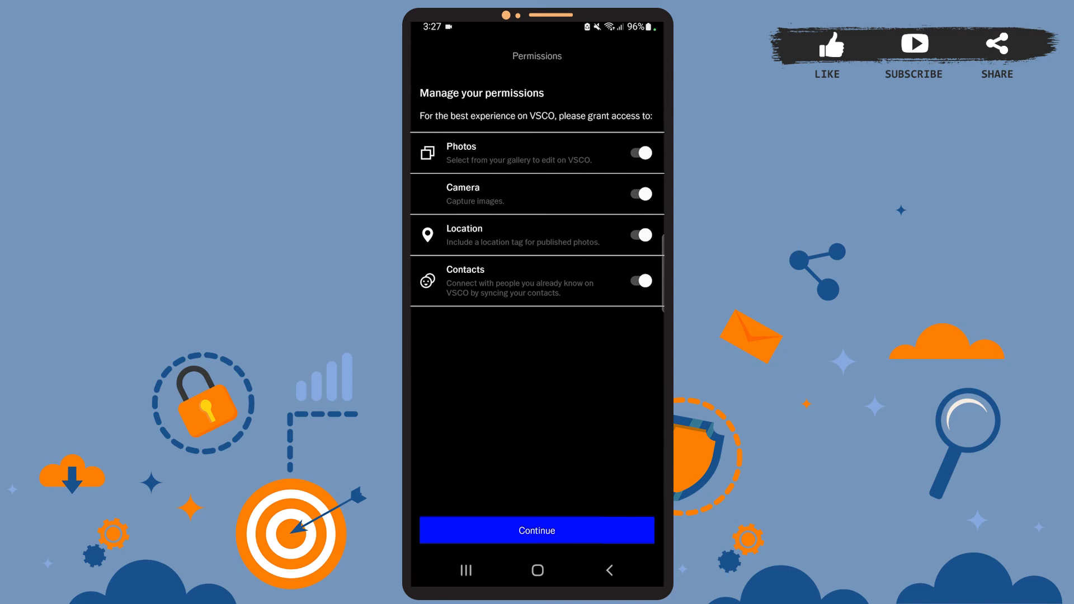
- Keep contacts access toggled on and continue to grant the enabled permissions
click(639, 280)
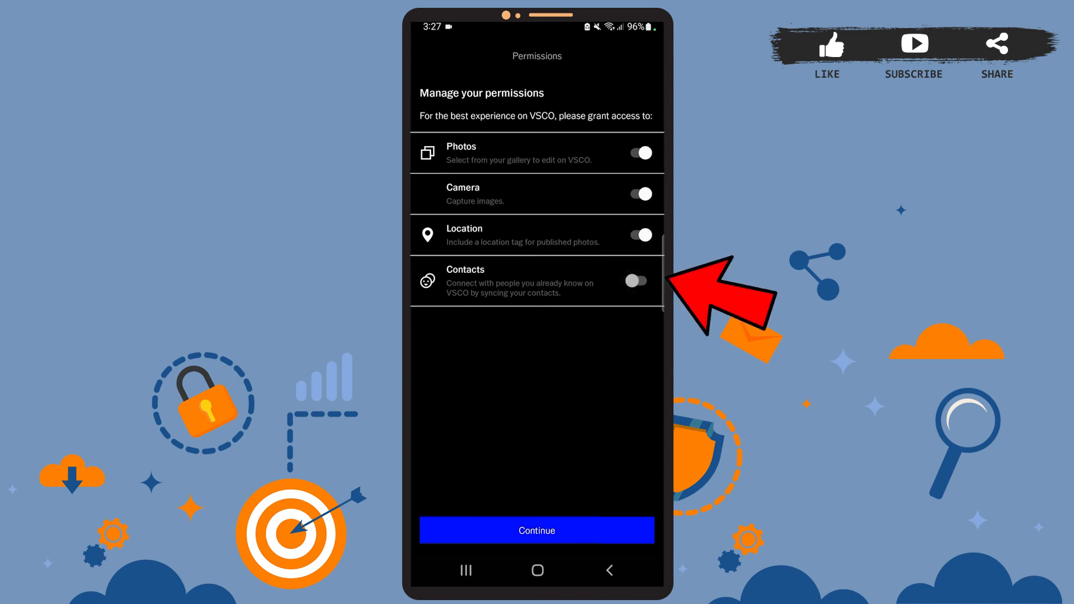
click(639, 281)
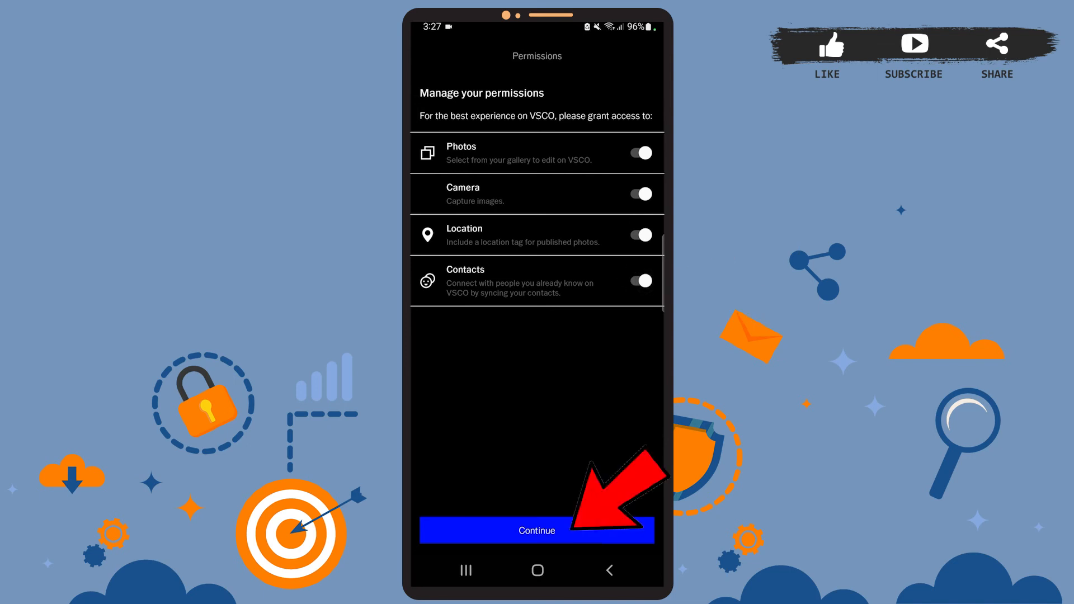
click(536, 530)
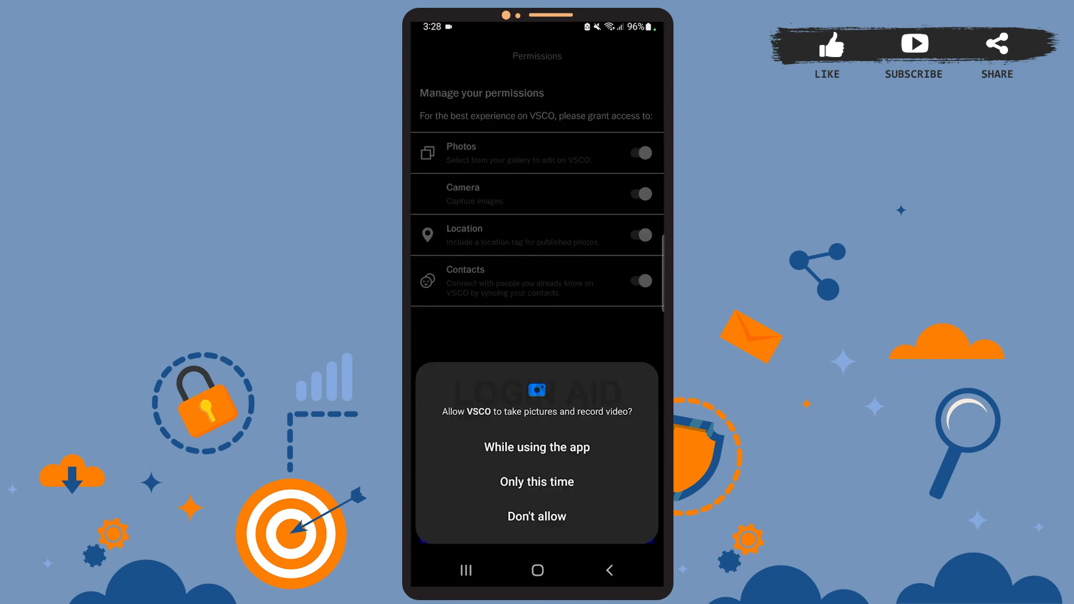
- Allow camera while in use, contacts and photo access, continue into the app and close the membership offer
click(536, 448)
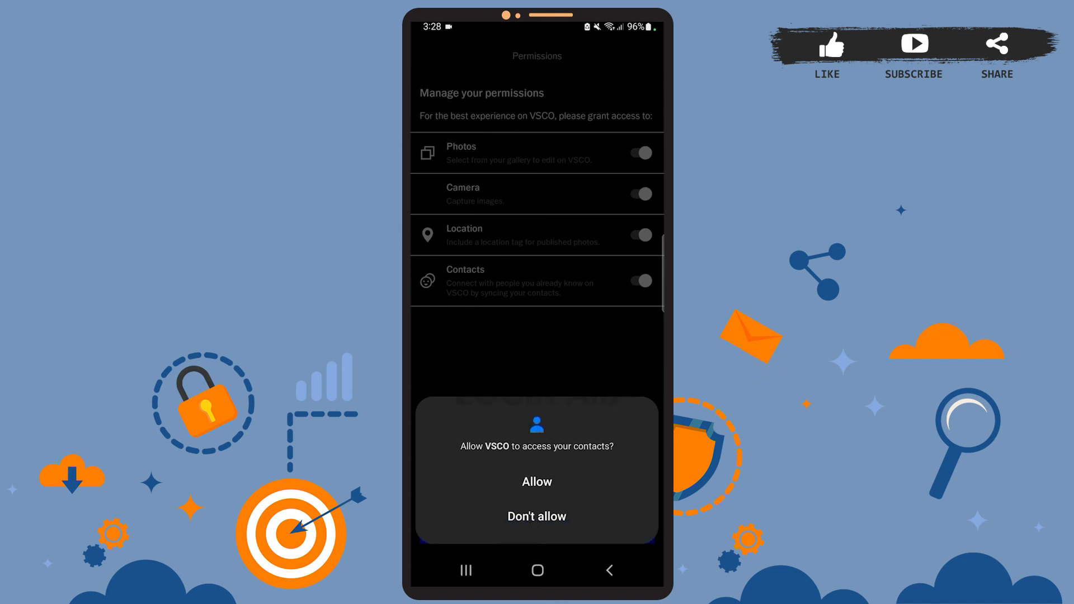
click(536, 481)
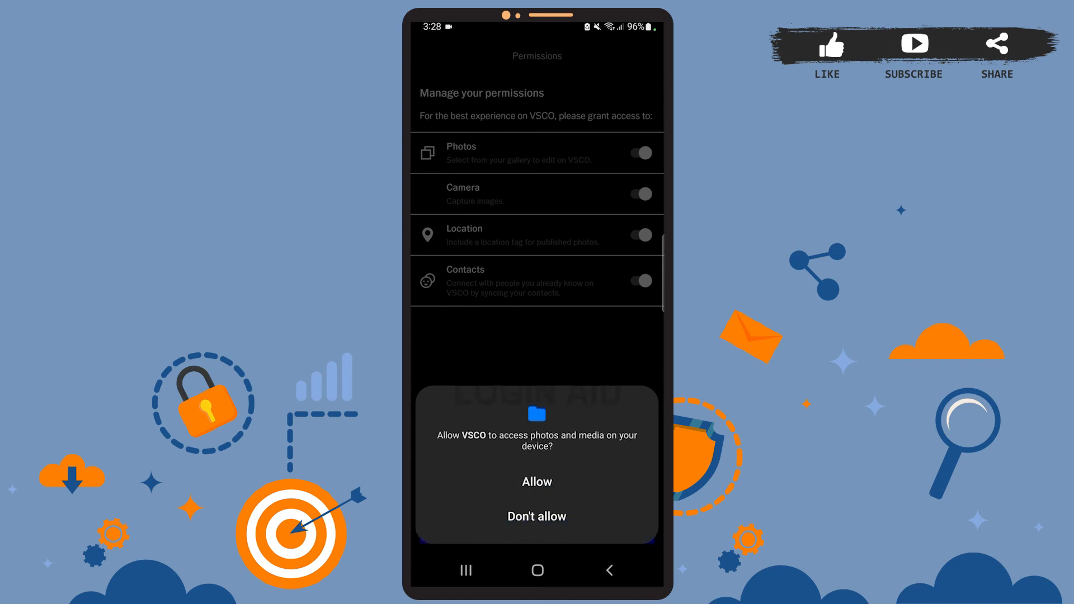
click(536, 481)
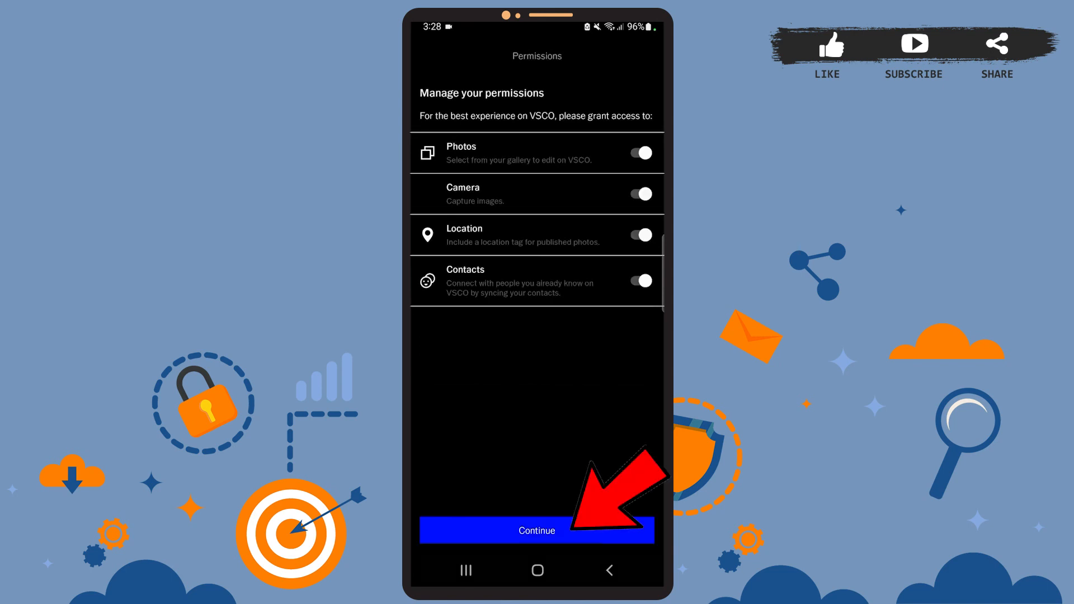
click(537, 530)
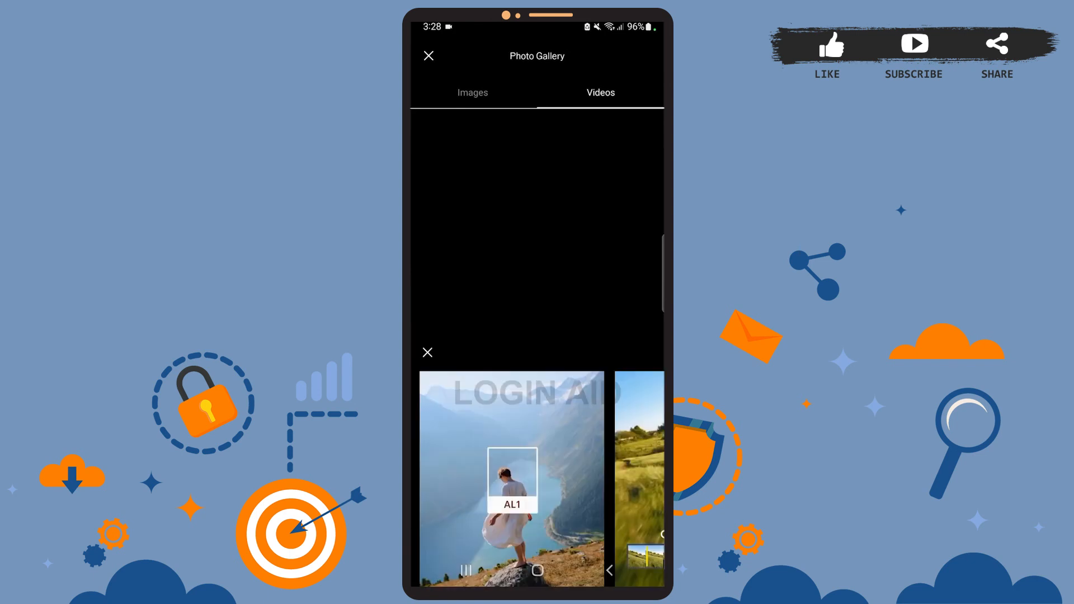
click(511, 480)
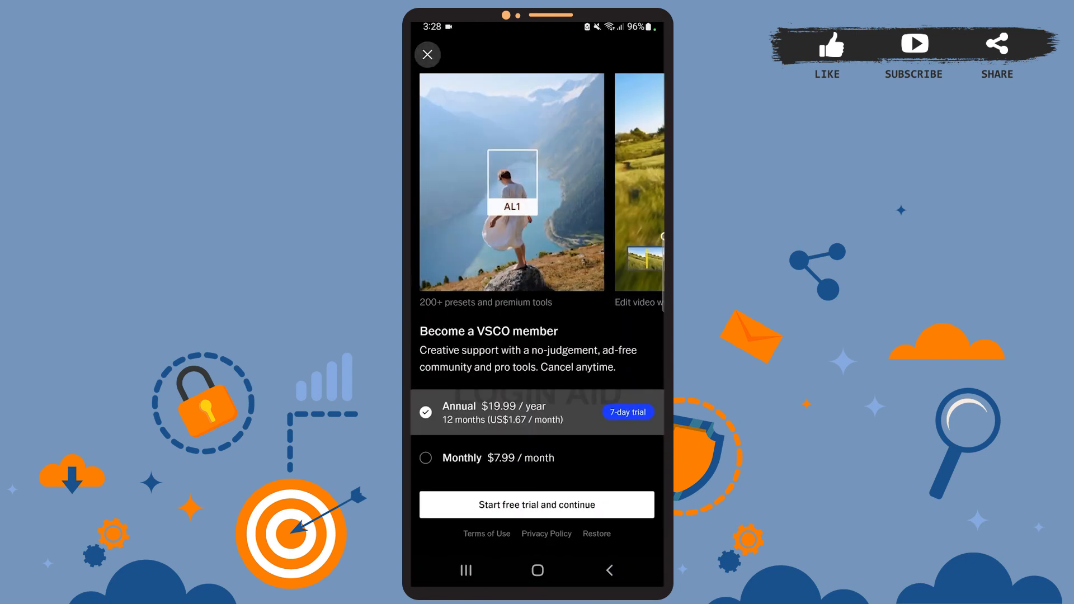